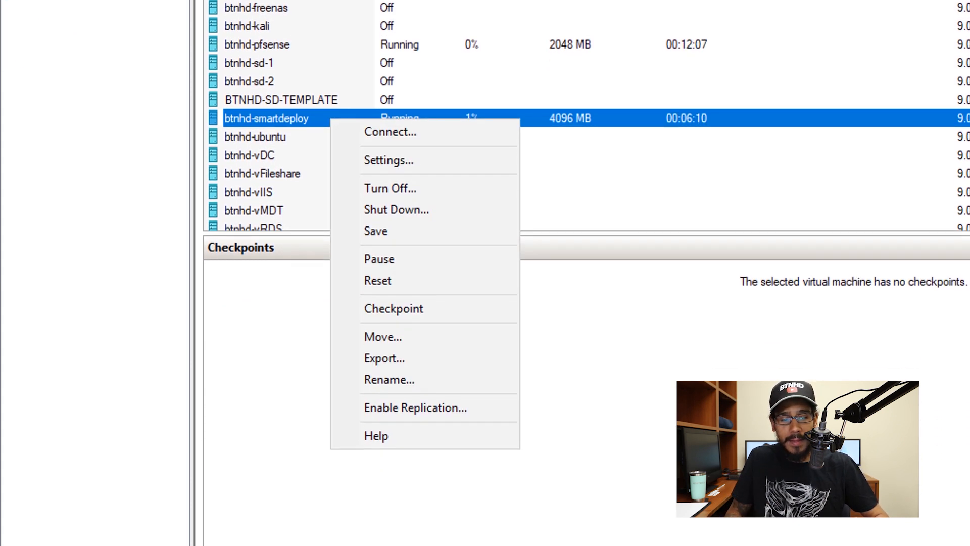
- Connect to the running btnhd-smartdeploy virtual machine from Hyper-V Manager
{"action": "left_click", "coordinate": [393, 310]}
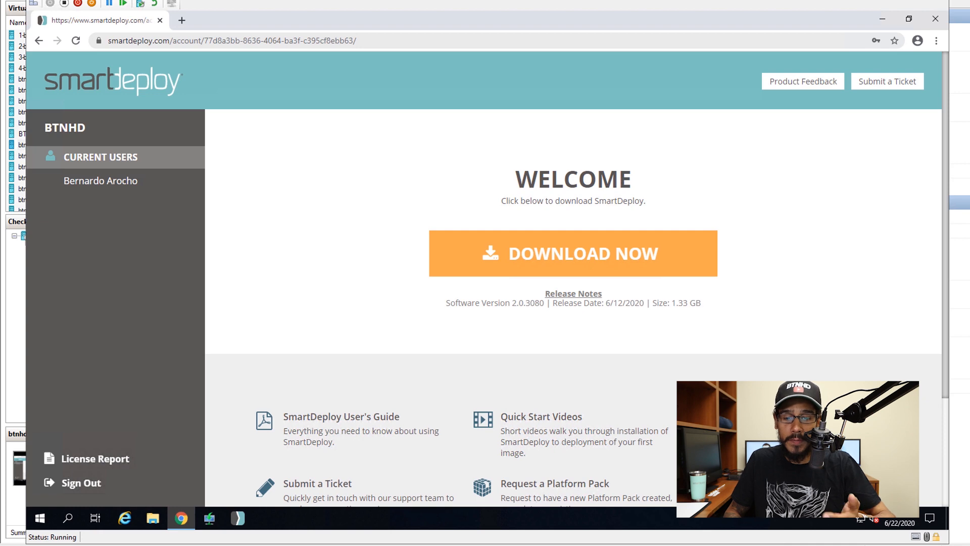
- Download SmartDeploy 2.0.3080's SDESetup.exe and run it from the Downloads folder
{"action": "left_click", "coordinate": [573, 253]}
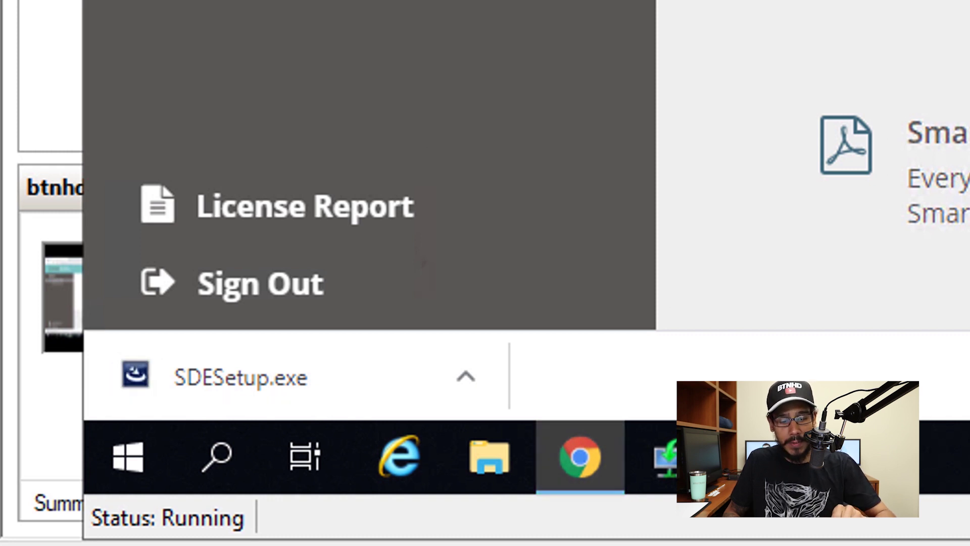
{"action": "left_click", "coordinate": [463, 376]}
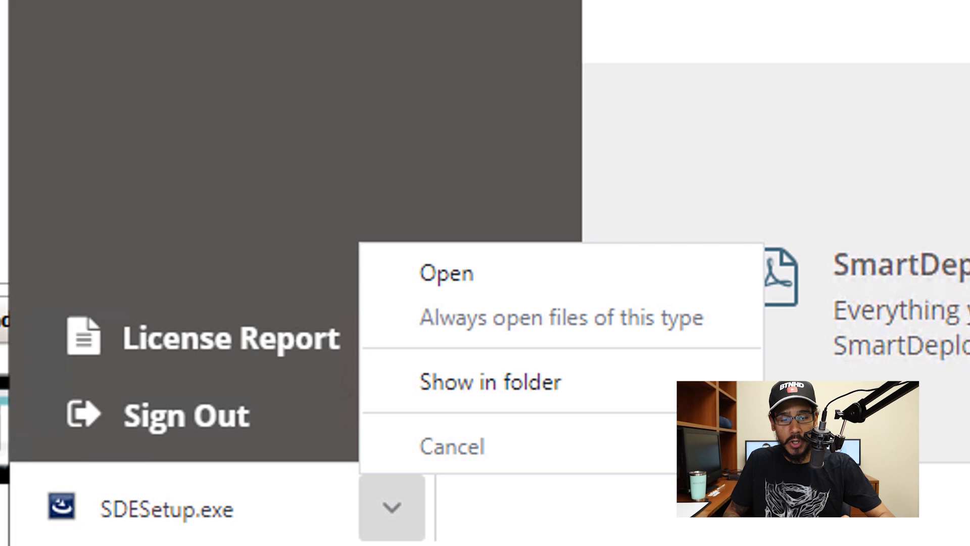
{"action": "left_click", "coordinate": [489, 381]}
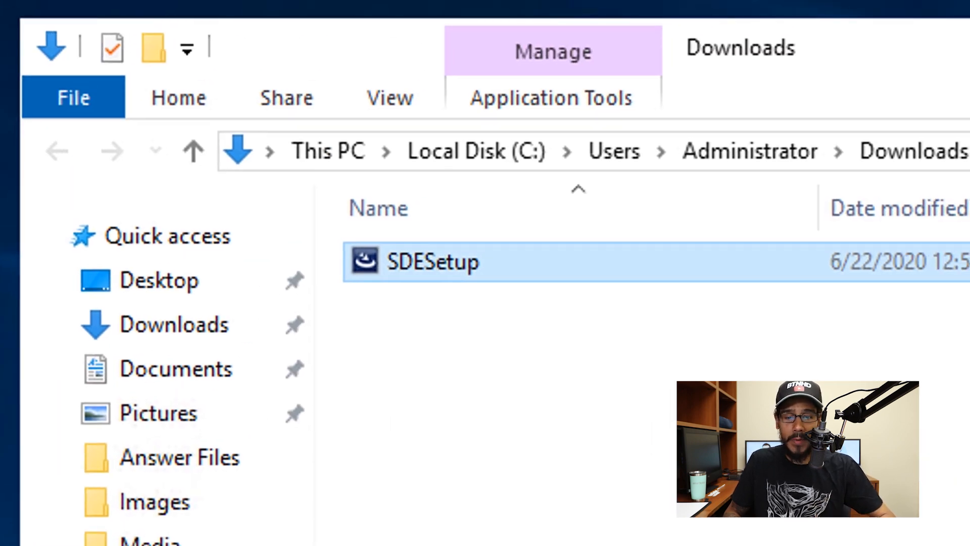
{"action": "double_click", "coordinate": [428, 260]}
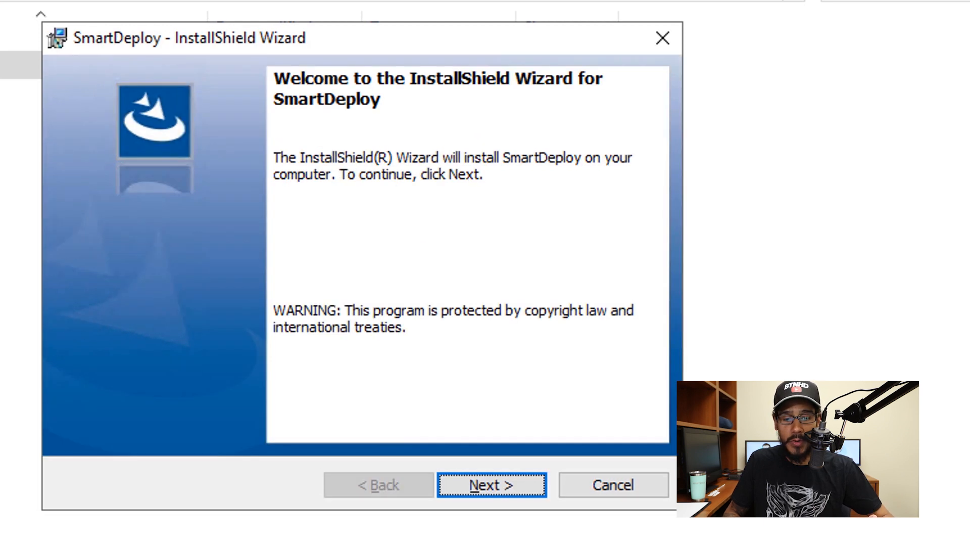
- Accept the license terms and finish installing SmartDeploy with Launch SmartDeploy enabled
{"action": "left_click", "coordinate": [492, 485]}
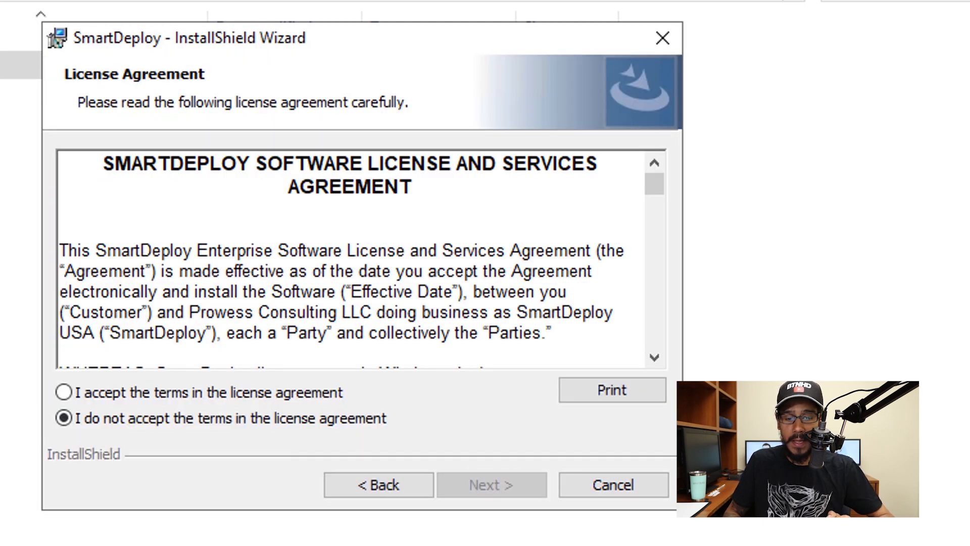
{"action": "left_click", "coordinate": [64, 396]}
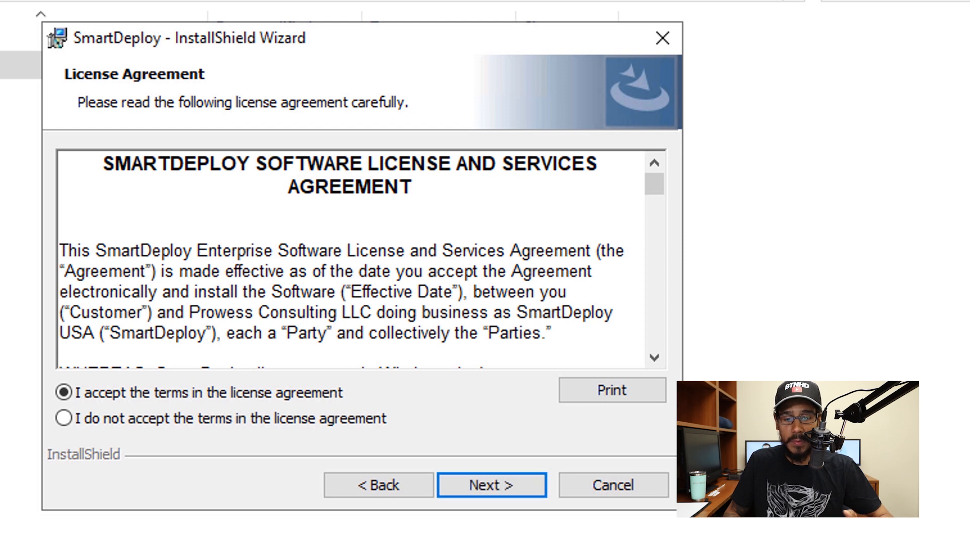
{"action": "left_click", "coordinate": [492, 485]}
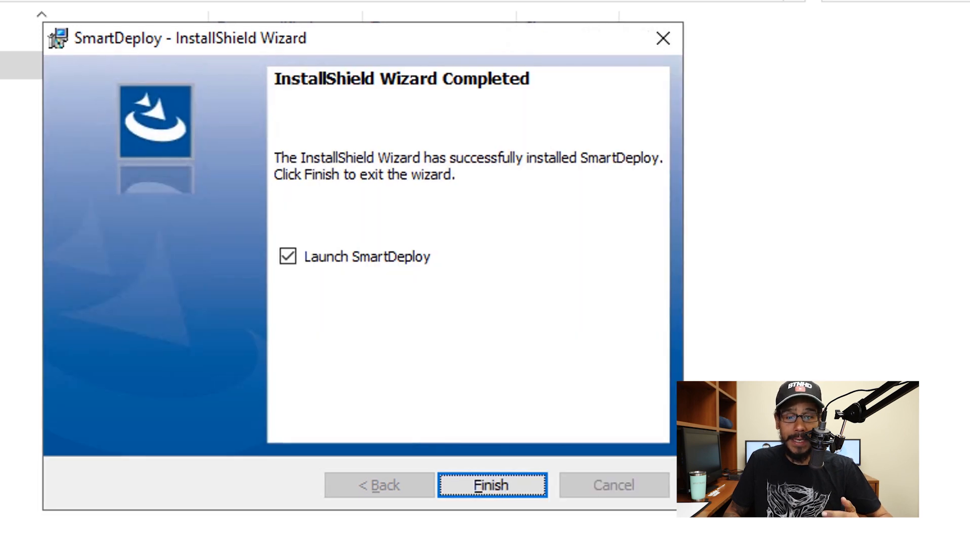
{"action": "left_click", "coordinate": [488, 485]}
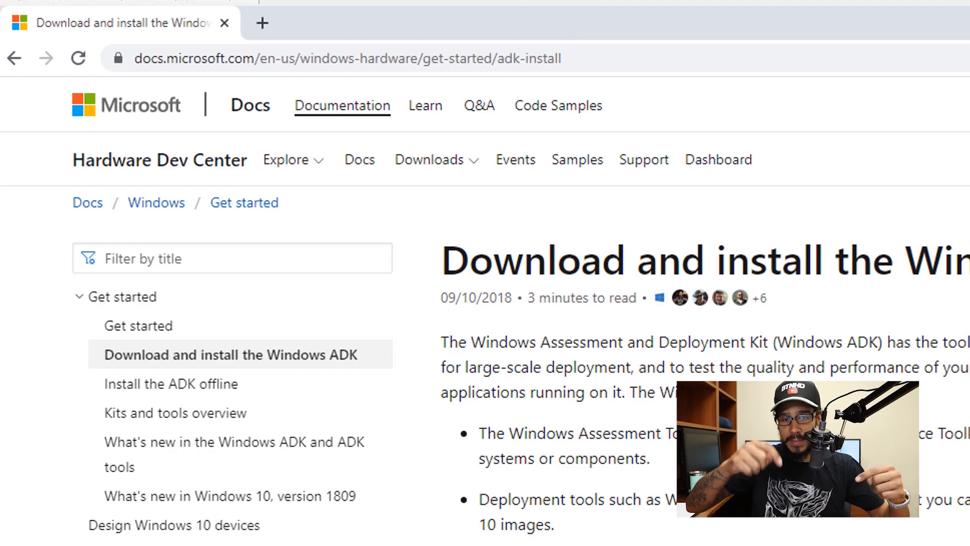
- Scroll the Windows ADK install page down to the ADK download links
{"action": "scroll", "scroll_direction": "down", "scroll_amount": 3}
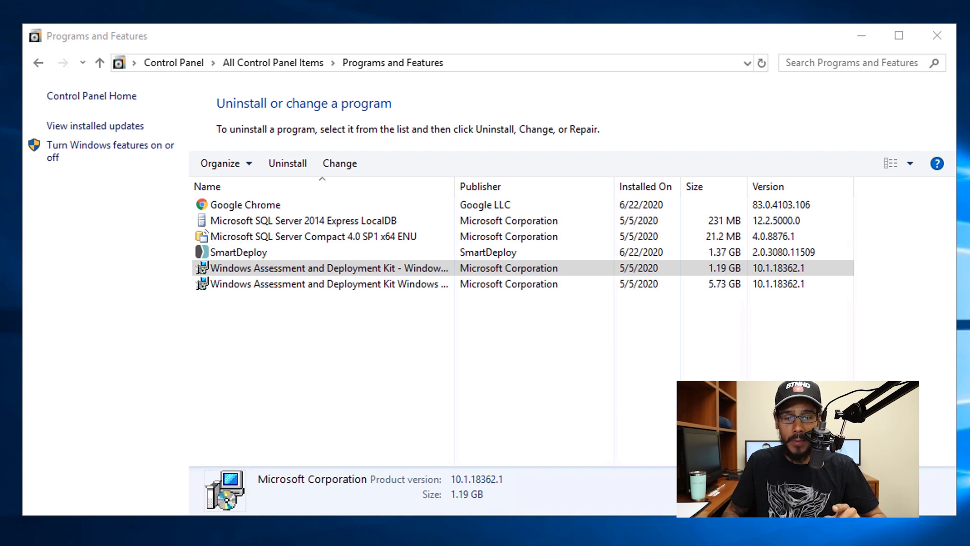
- Uninstall the Windows Assessment and Deployment Kit, then the Windows PE add-ons, confirming each removal
{"action": "left_click", "coordinate": [287, 163]}
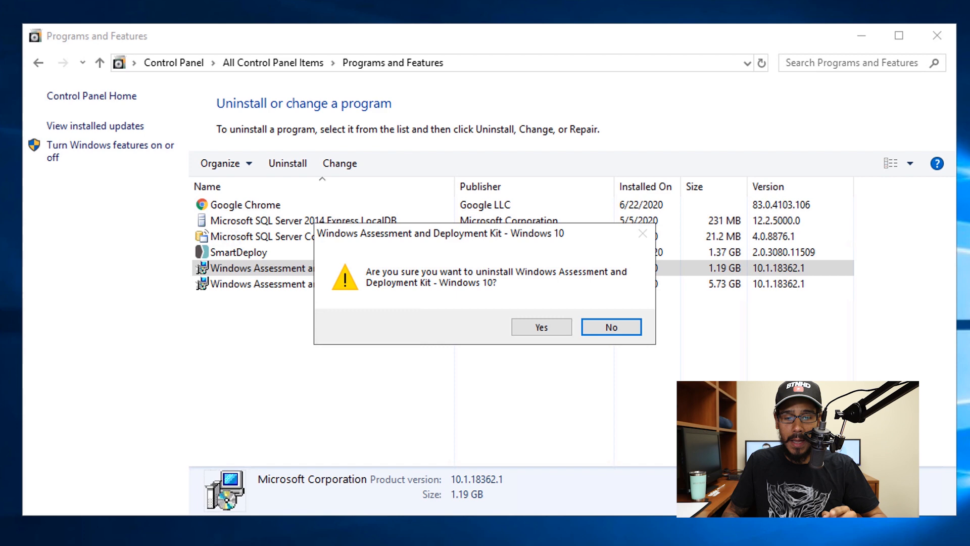
{"action": "left_click", "coordinate": [541, 327]}
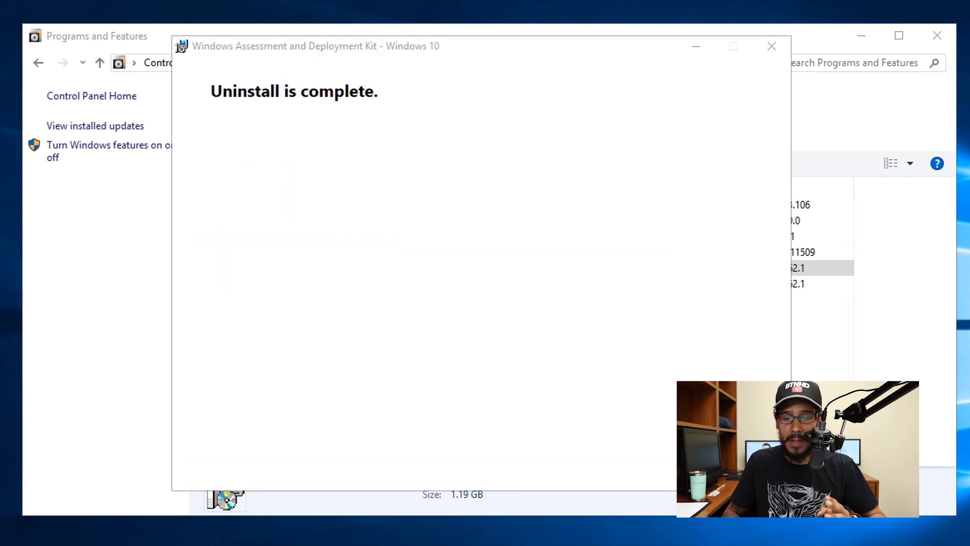
{"action": "left_click", "coordinate": [770, 45]}
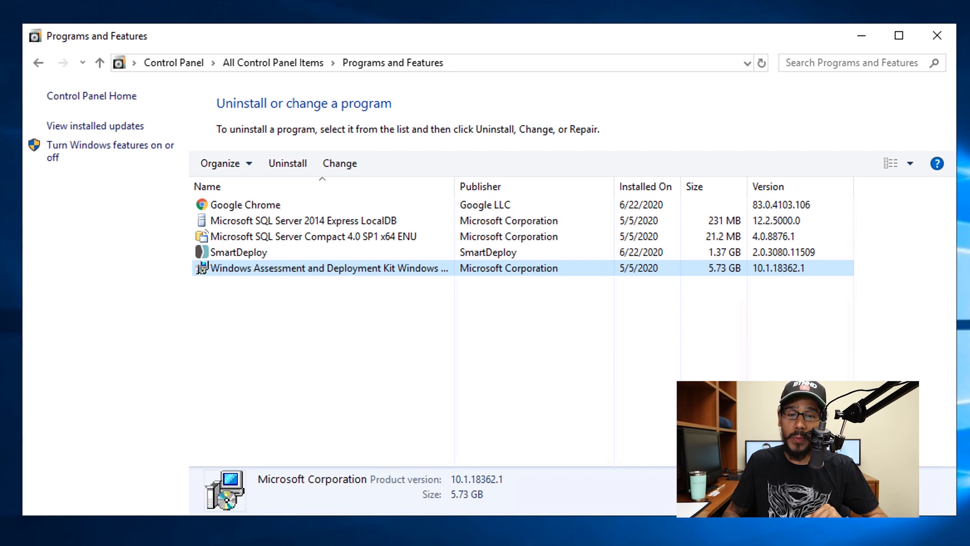
{"action": "left_click", "coordinate": [287, 163]}
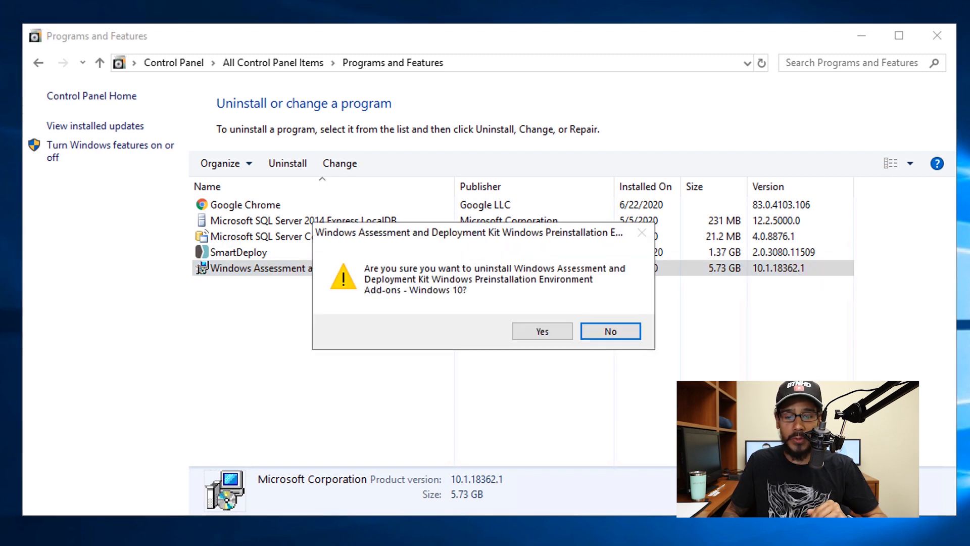
{"action": "left_click", "coordinate": [542, 330]}
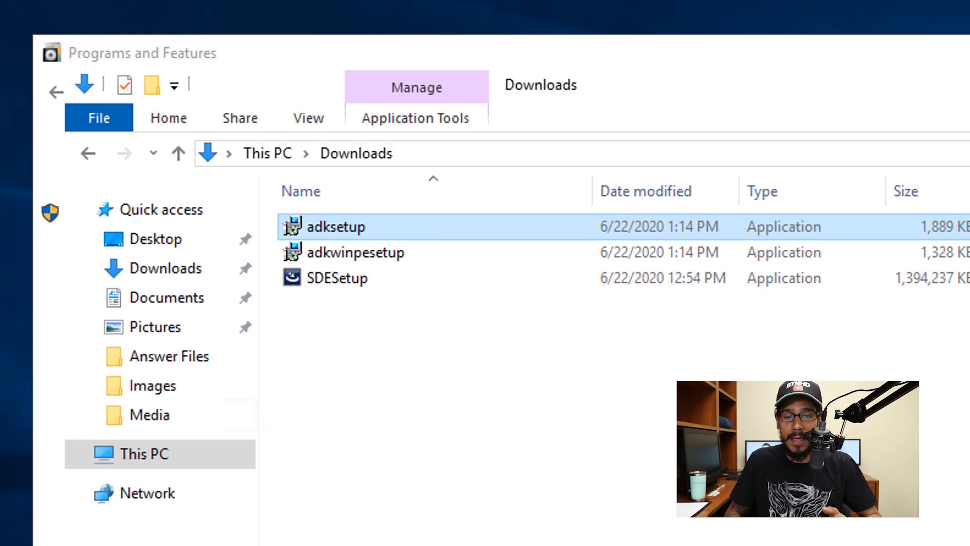
- Run adksetup and install the Windows ADK with its default feature set
{"action": "double_click", "coordinate": [335, 227]}
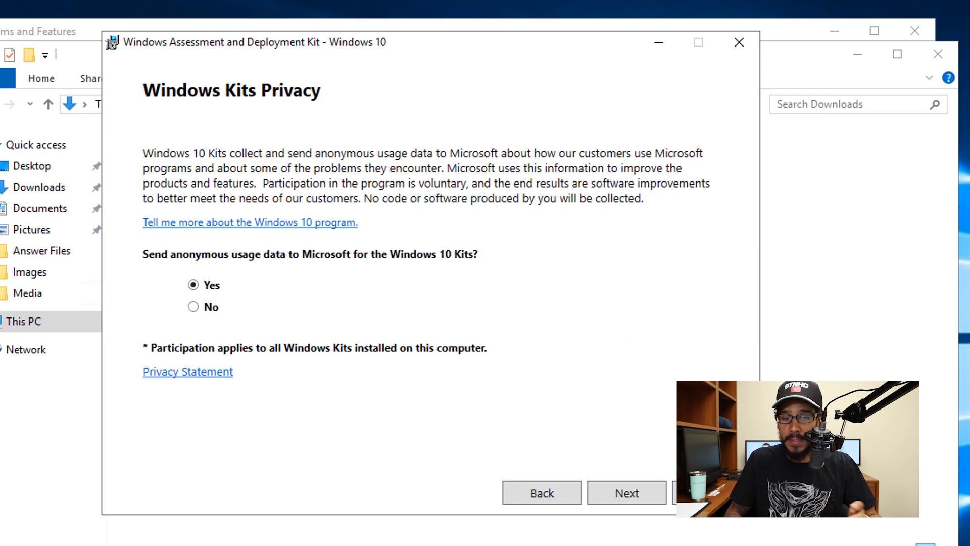
{"action": "left_click", "coordinate": [626, 493]}
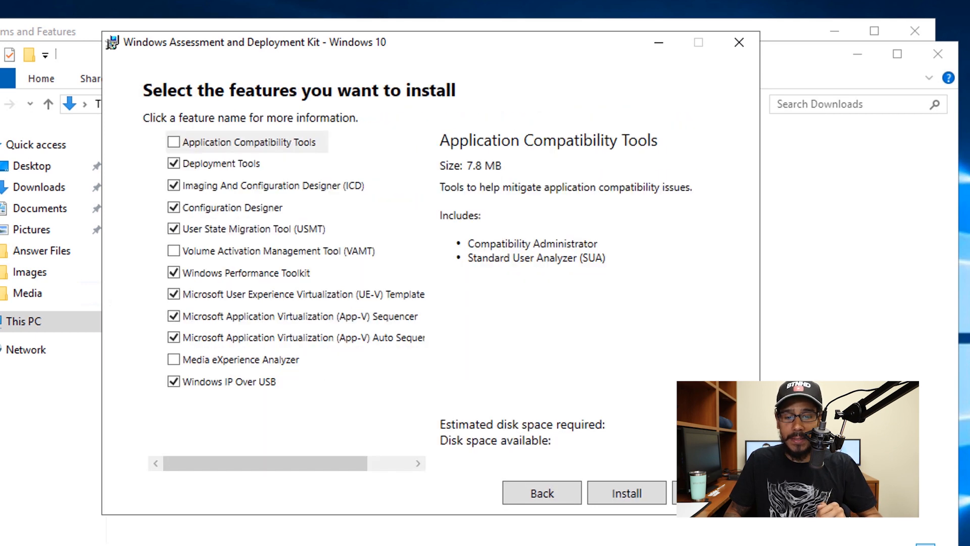
{"action": "left_click", "coordinate": [625, 493]}
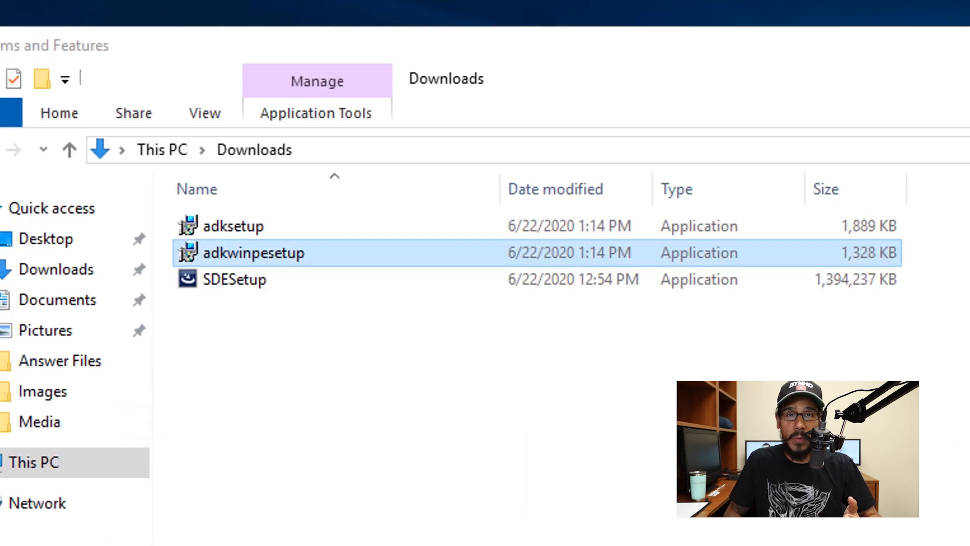
- Run adkwinpesetup and install the Windows PE add-ons to the default Windows Kits location, accepting the license
{"action": "double_click", "coordinate": [247, 253]}
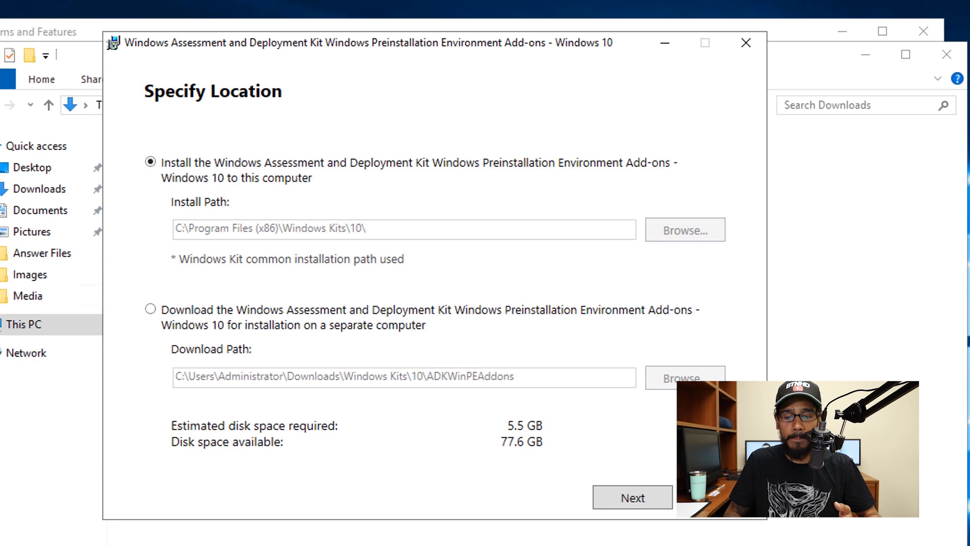
{"action": "left_click", "coordinate": [632, 498]}
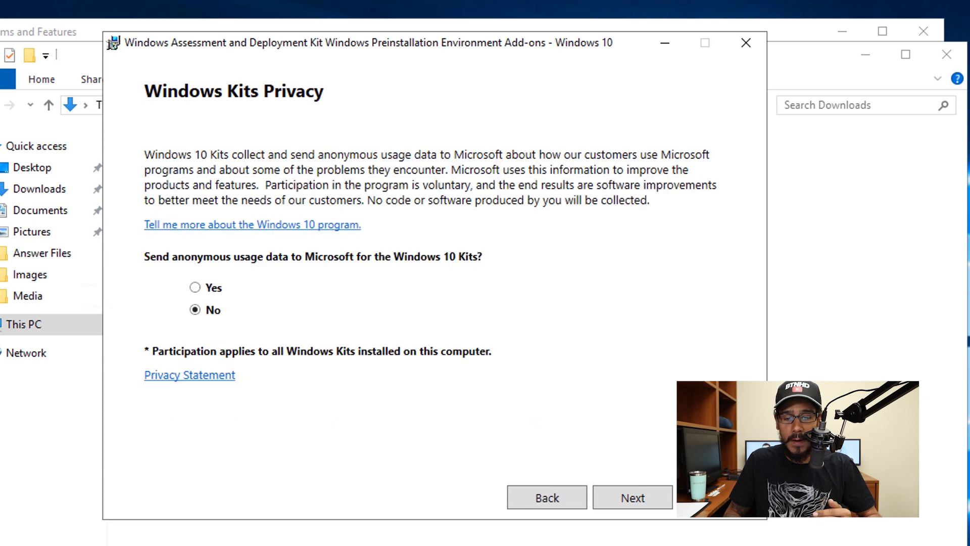
{"action": "left_click", "coordinate": [633, 497]}
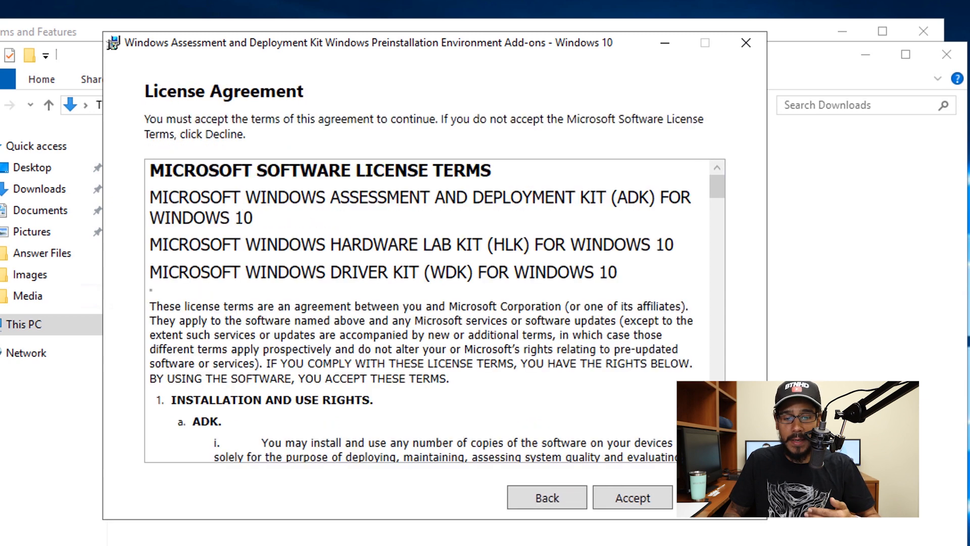
{"action": "left_click", "coordinate": [631, 497]}
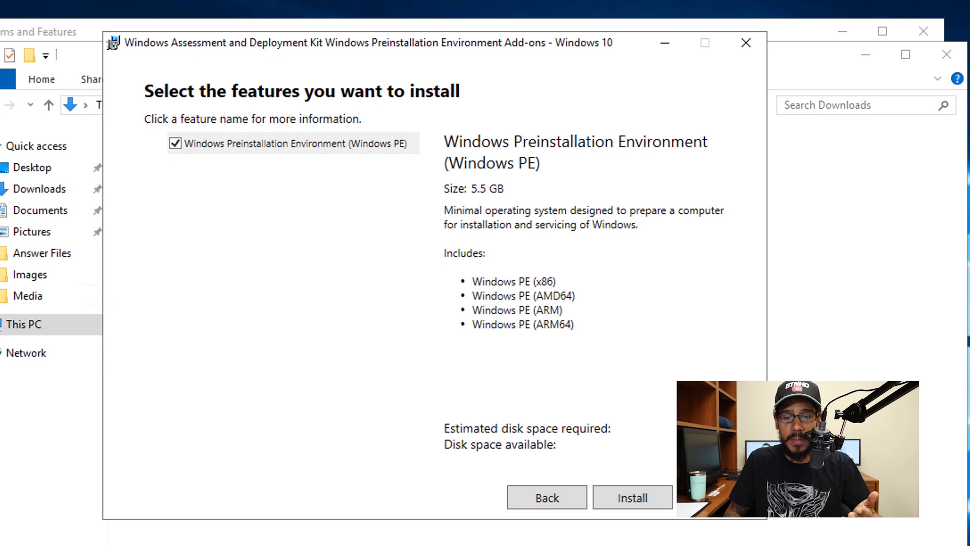
{"action": "left_click", "coordinate": [633, 497]}
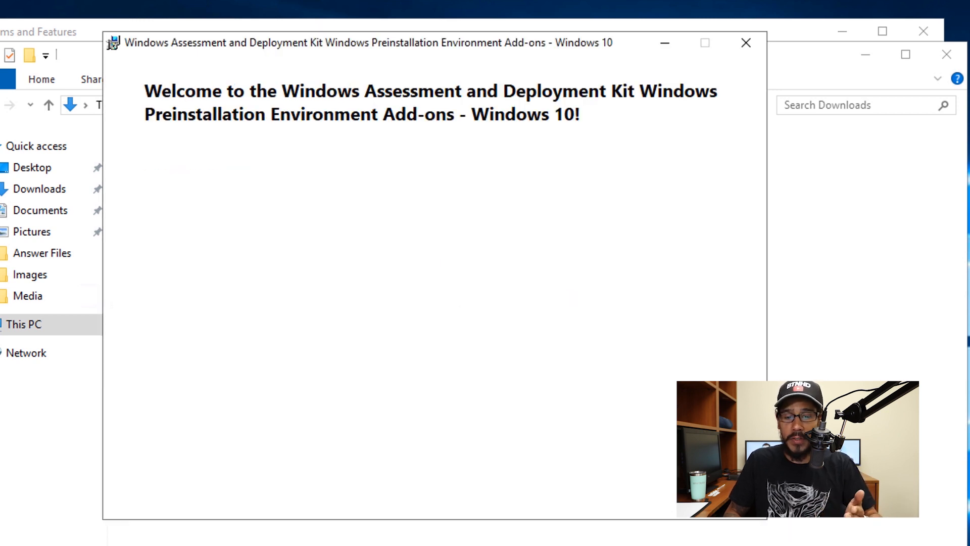
{"action": "left_click", "coordinate": [744, 42]}
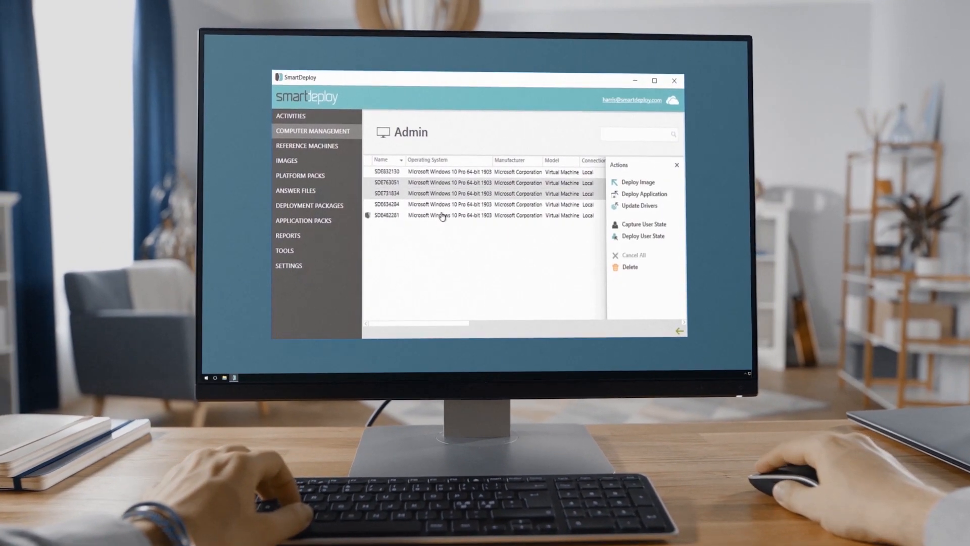
- Deploy the Google-Chrome-1.0.0.0.spk application pack to the managed computer
{"action": "left_click", "coordinate": [644, 194]}
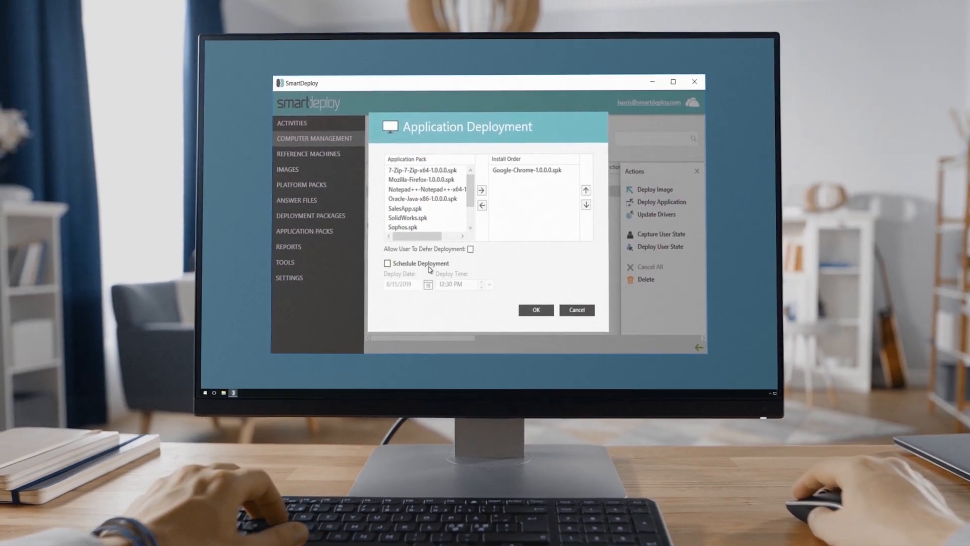
{"action": "left_click", "coordinate": [535, 310]}
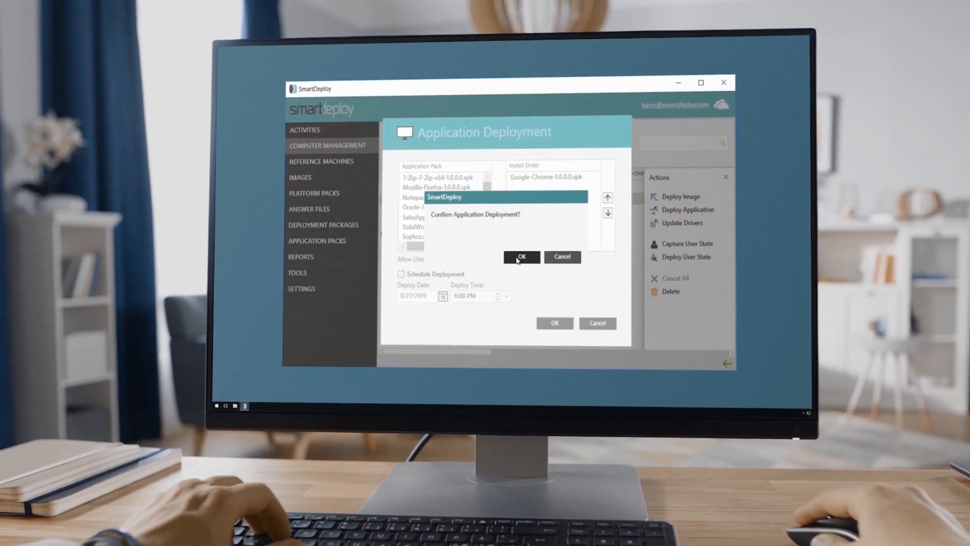